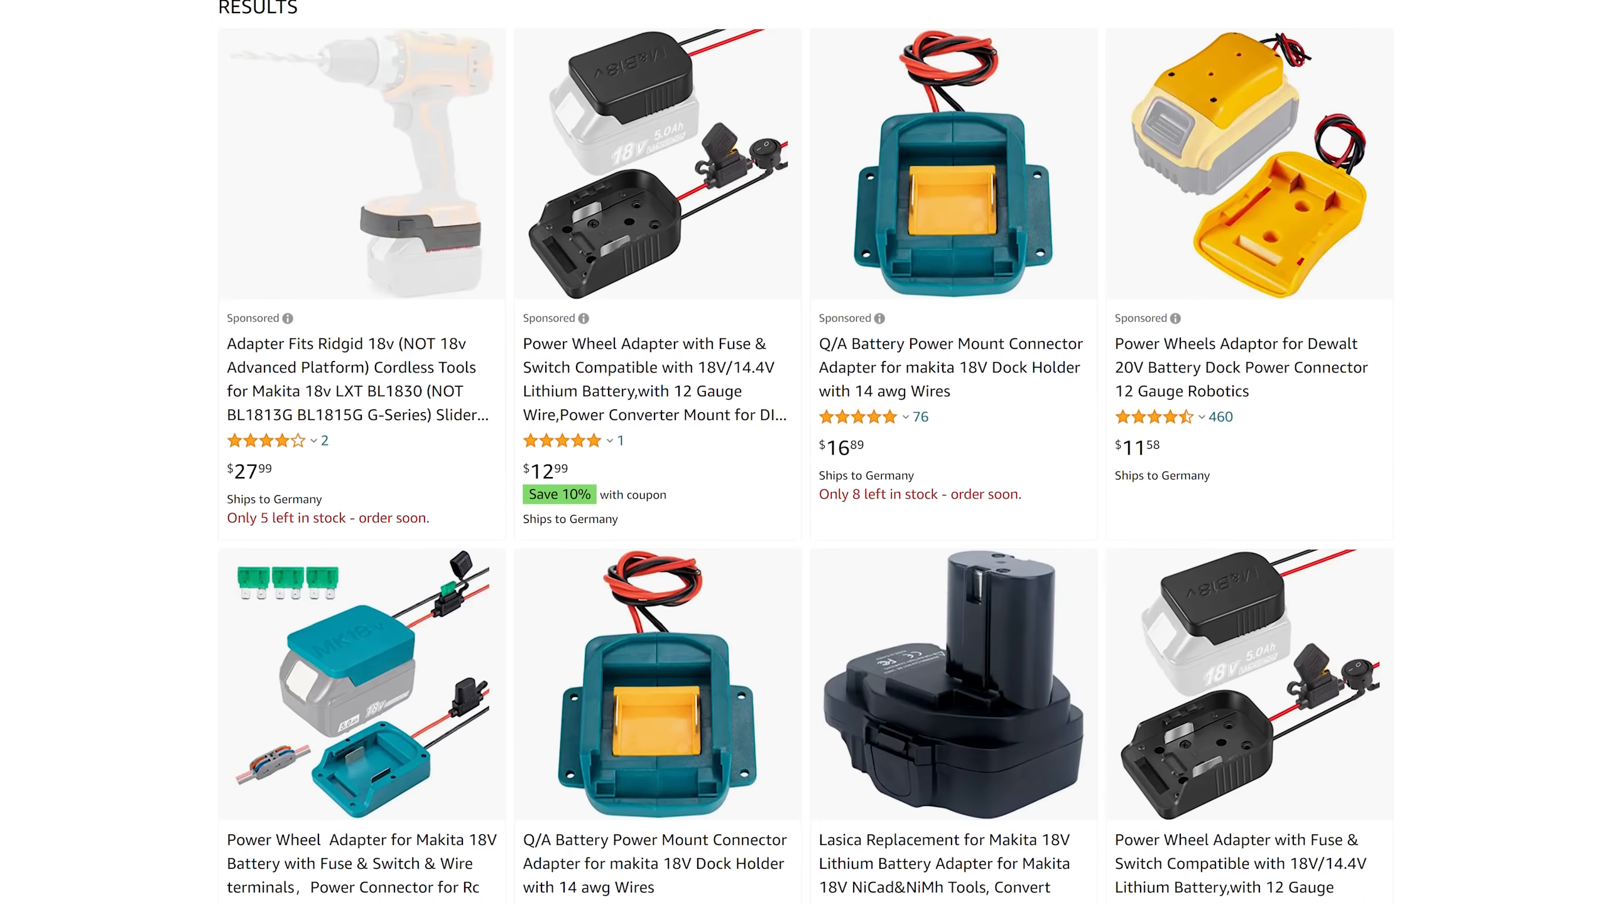
scroll(down, 3)
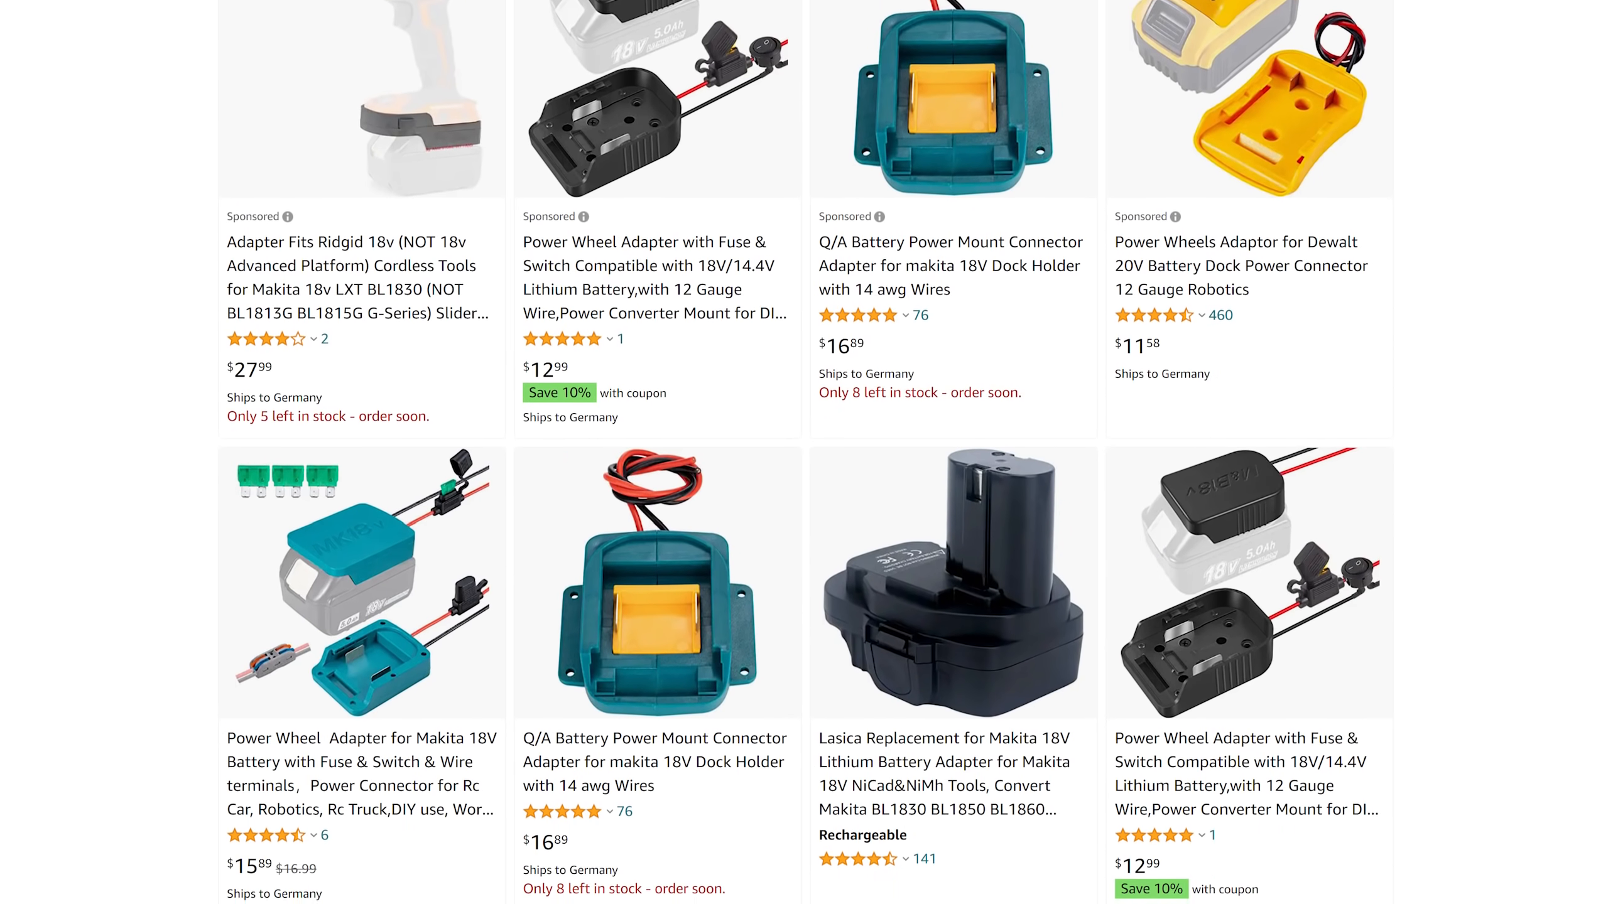